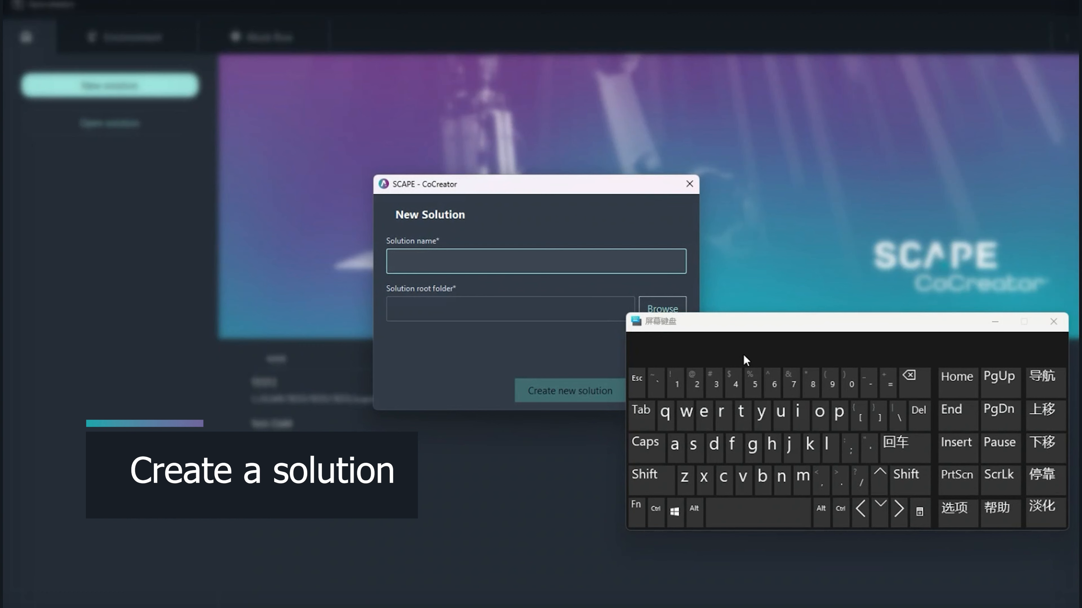
Name the new solution 'test' and create it.
type("test")
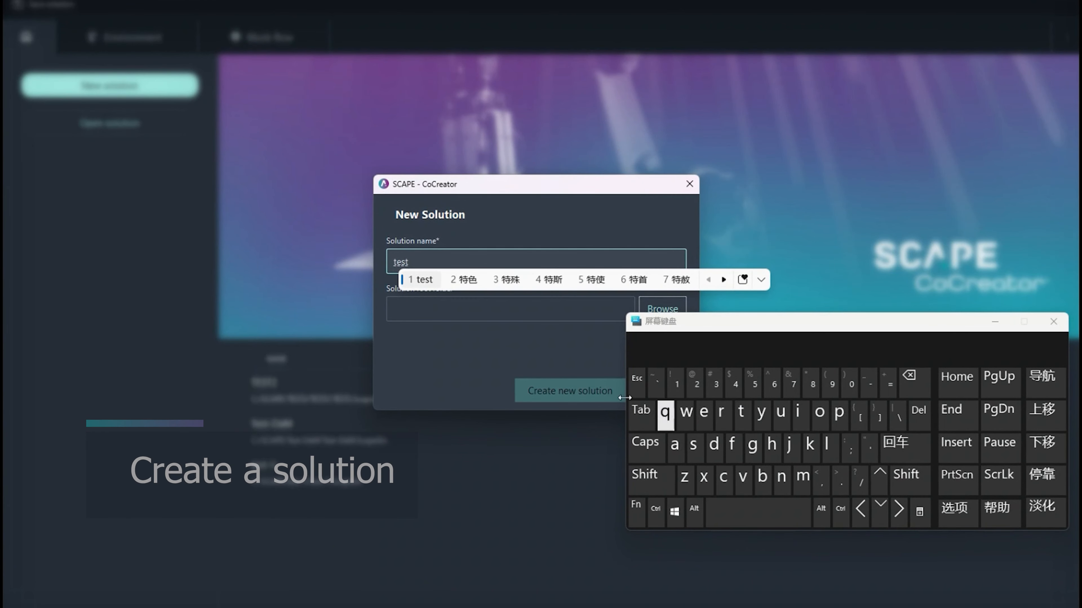
left_click(660, 306)
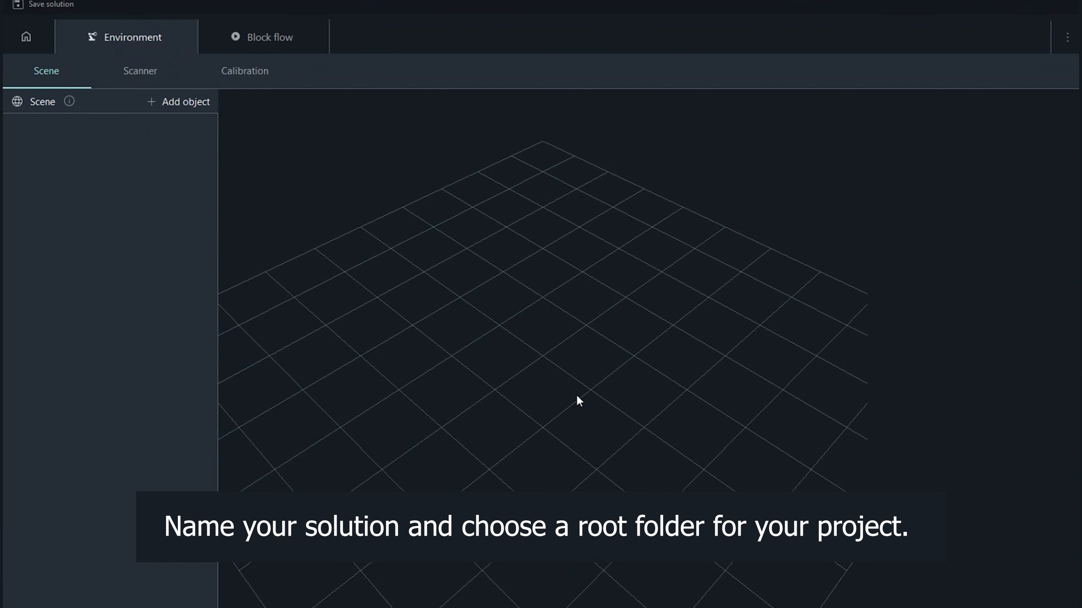
Import the FANUC-2000-iC-210F robot URDF and the Umagnet.stl object into the scene.
left_click(184, 101)
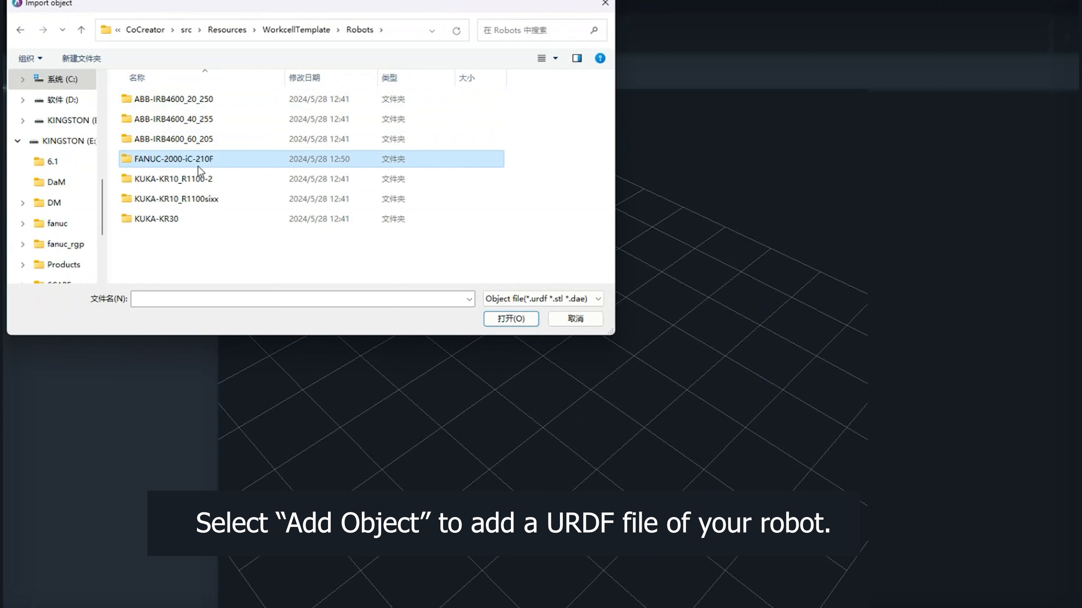
left_click(510, 319)
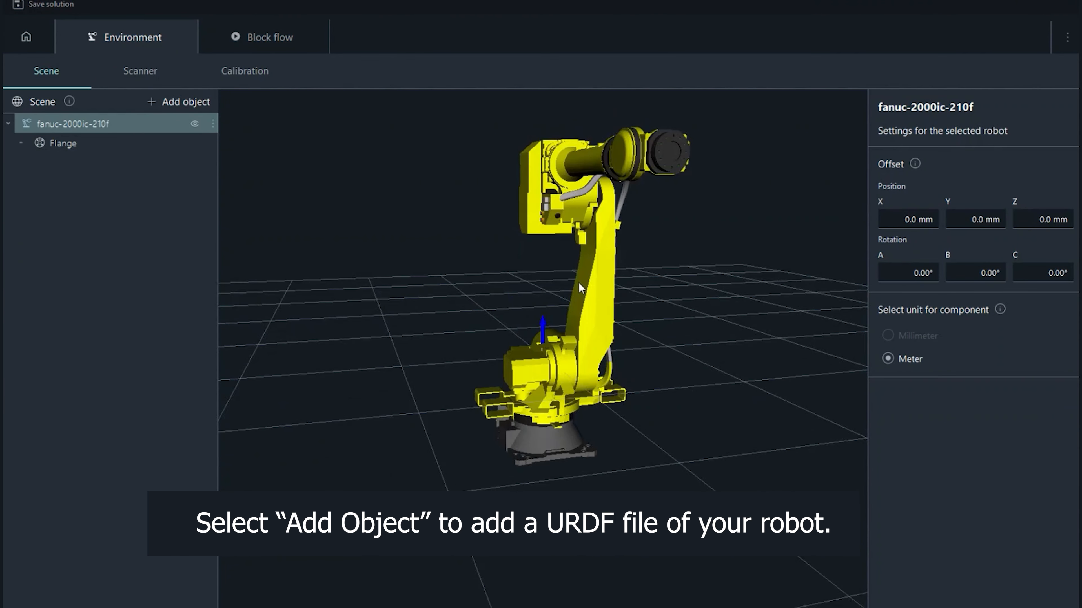
left_click(184, 102)
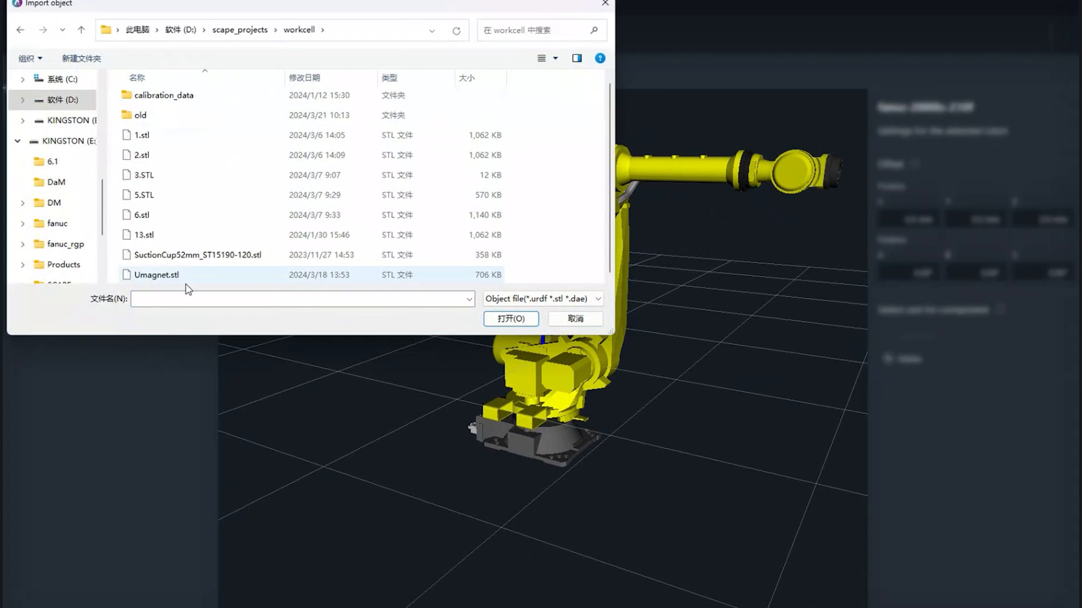
left_click(511, 319)
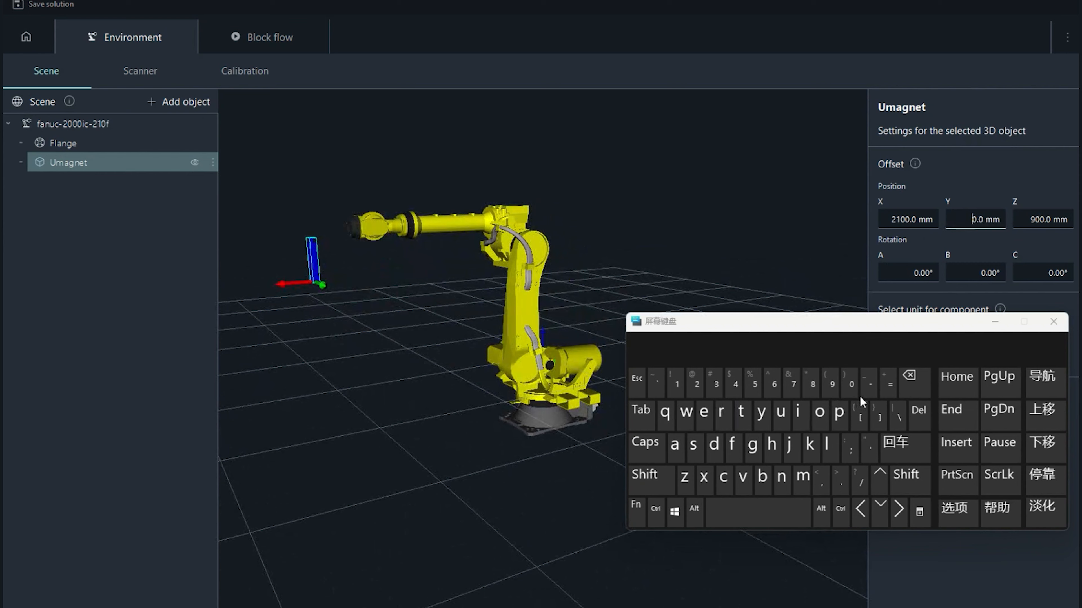
Position the magnet at X 2100 mm, Z 900 mm, correcting its Y value.
left_click(849, 385)
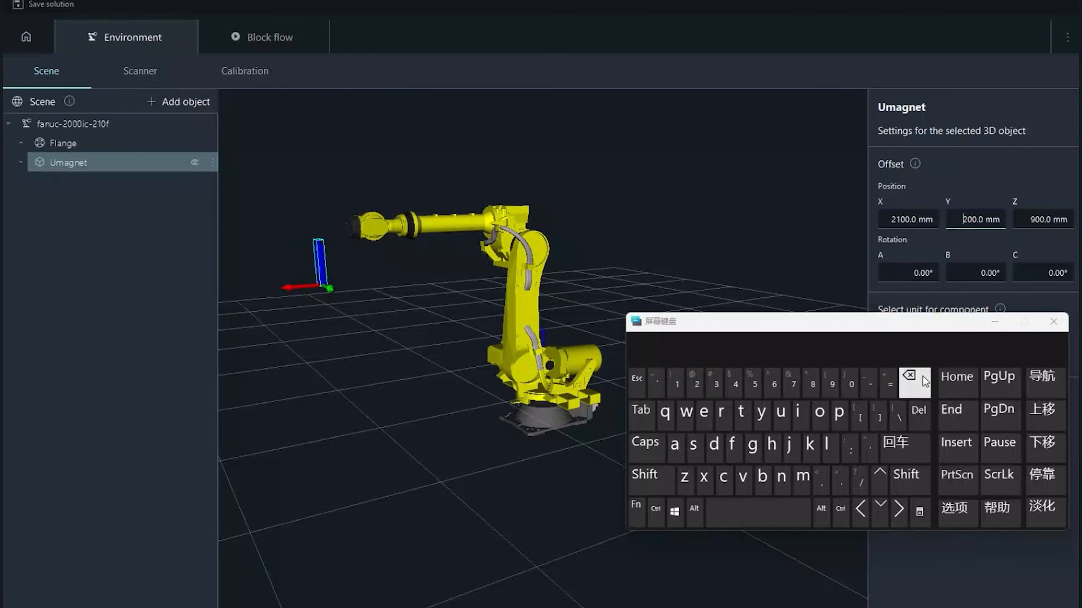
left_click(753, 383)
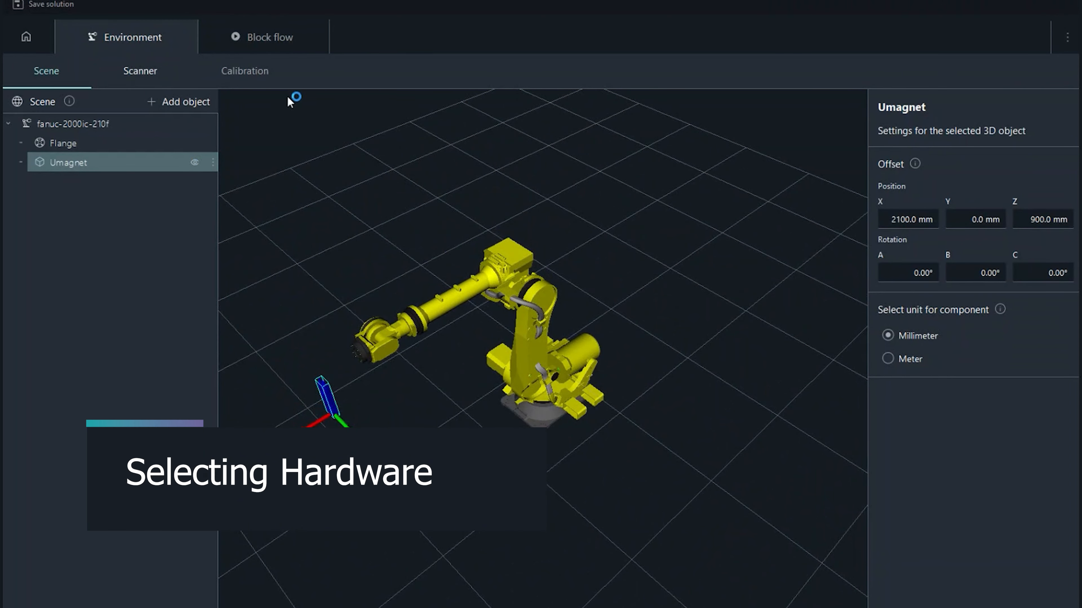
Add the PhoXi3DScan (JKE-106) scanner to the solution under a chosen name.
left_click(141, 70)
type("k")
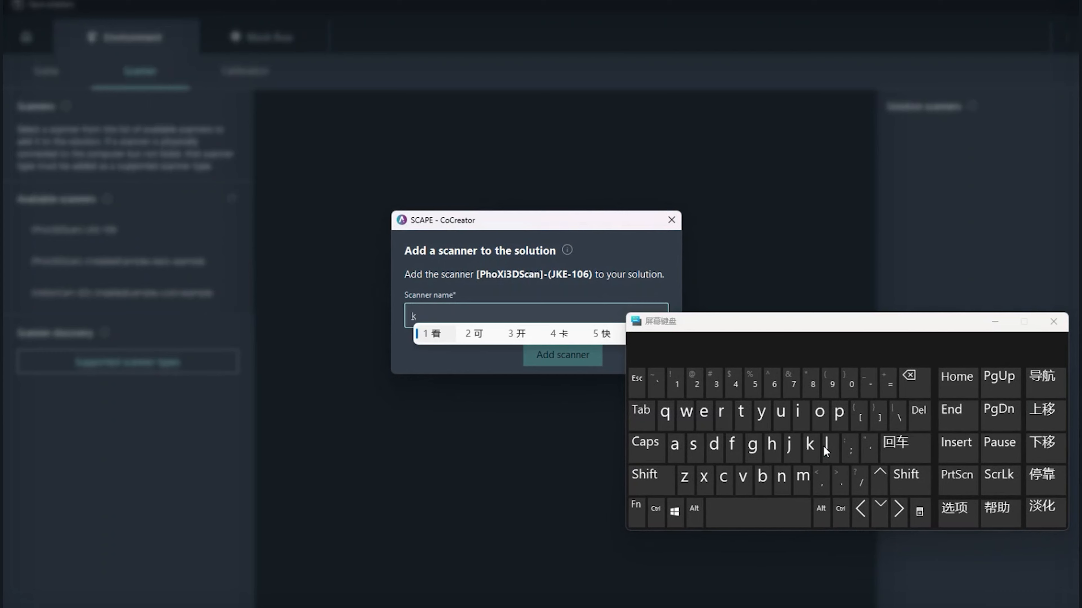
left_click(793, 445)
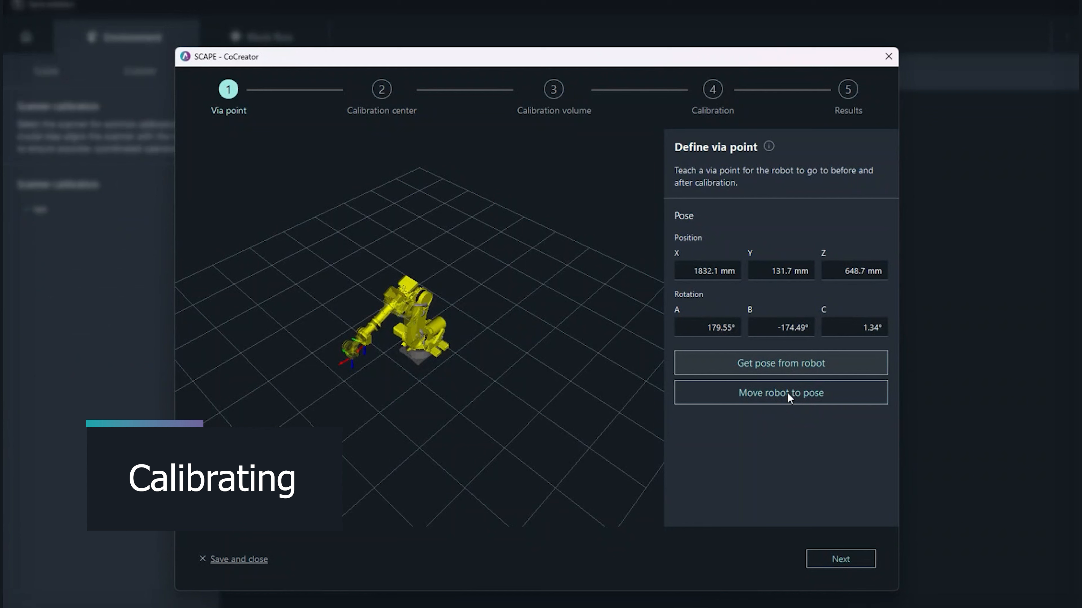
Run the calibration wizard with centre pose read from the robot, reaching 0.5436 mm error, and save it.
left_click(839, 558)
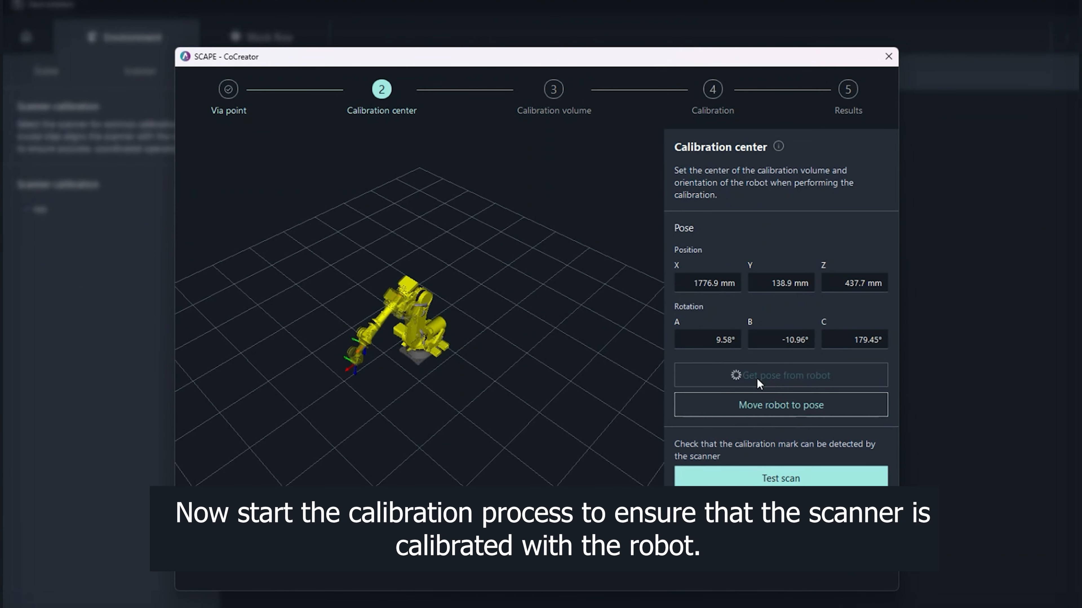
left_click(780, 376)
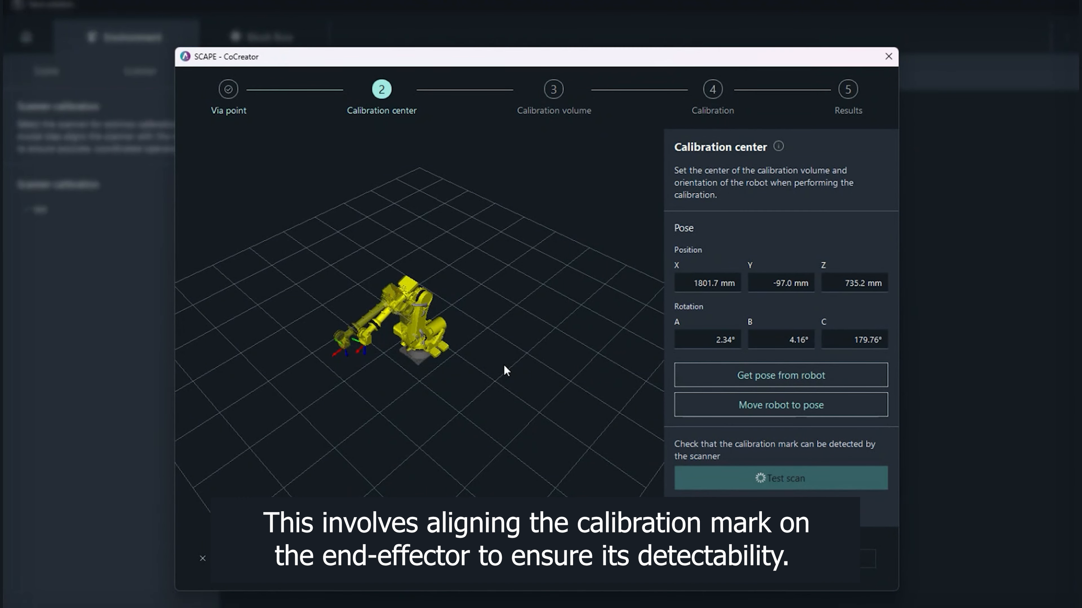
left_click(781, 477)
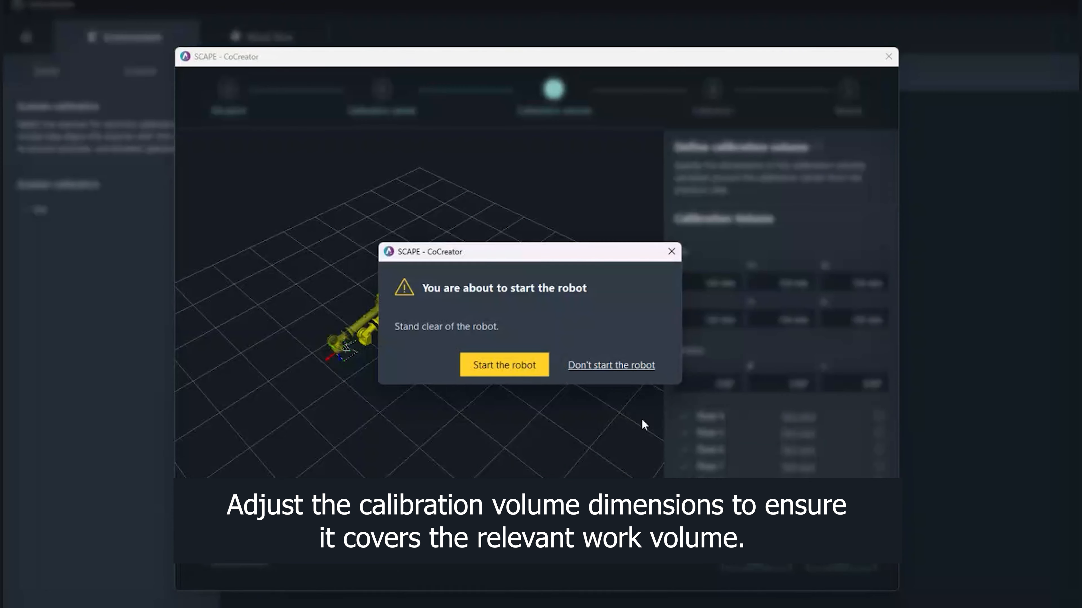
left_click(504, 365)
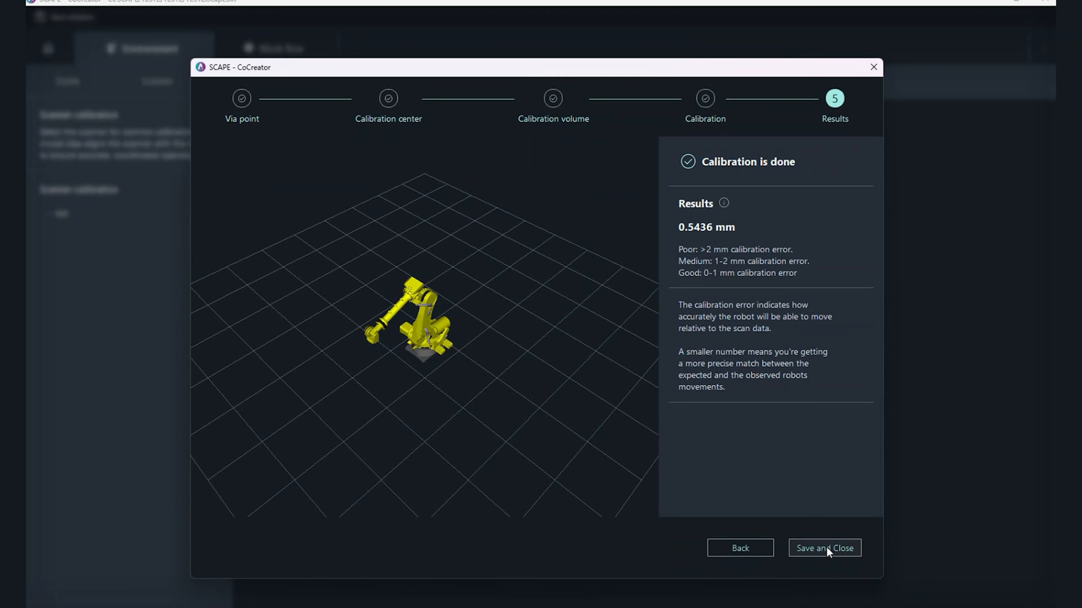
left_click(824, 547)
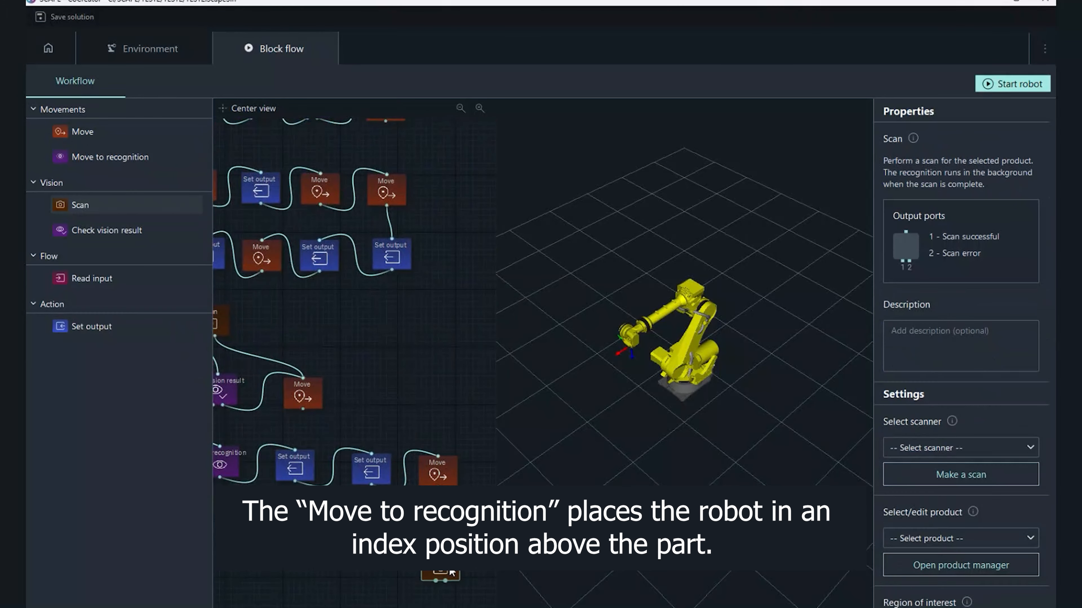
Fill a Move block's pose from the robot and set its Y to 45.0 mm.
left_click(378, 469)
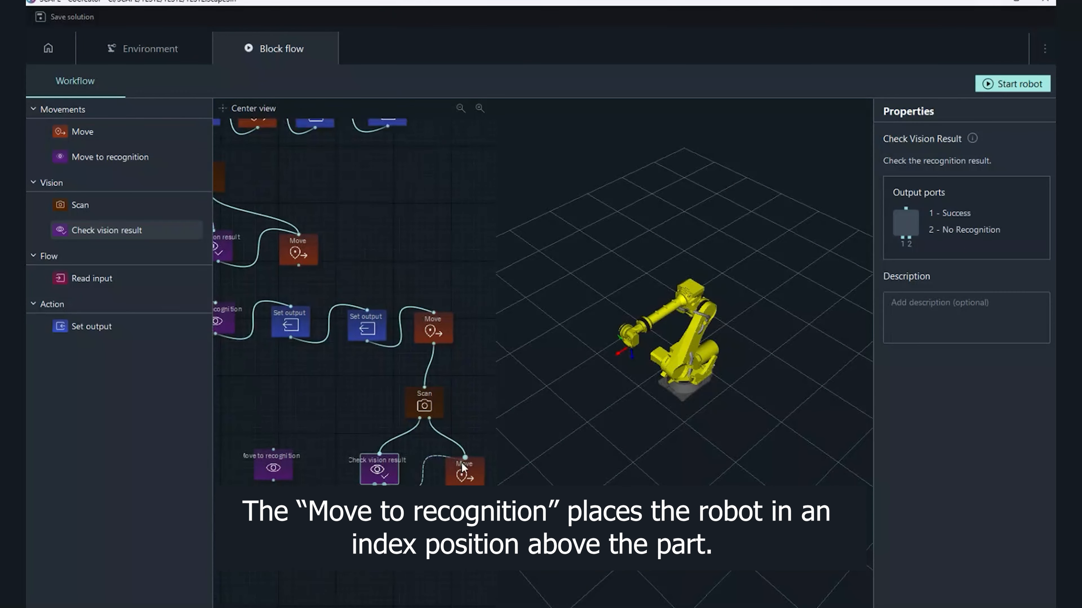
right_click(359, 525)
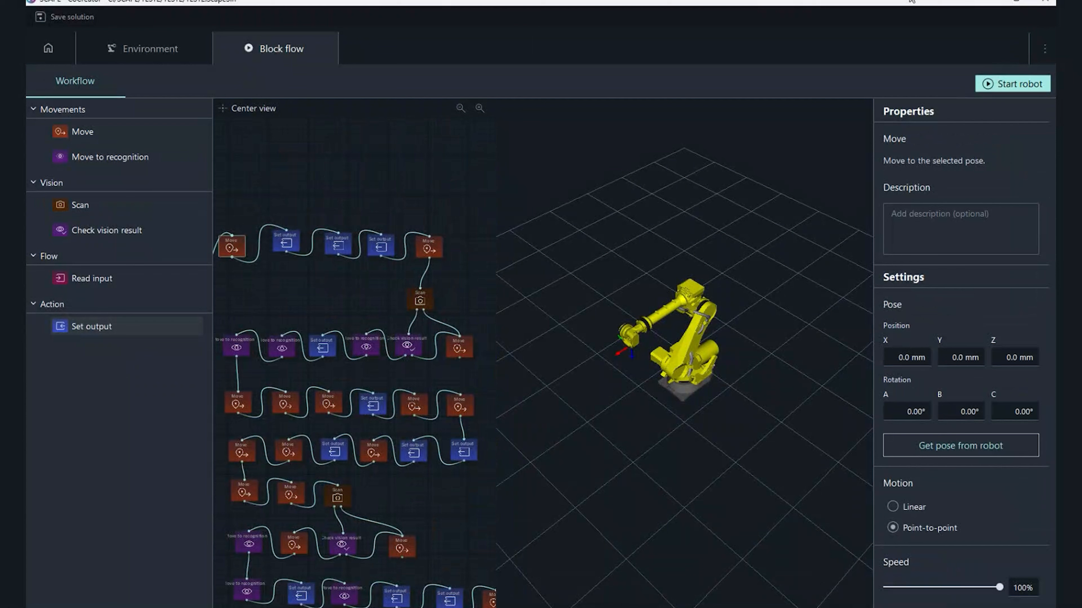
left_click(959, 445)
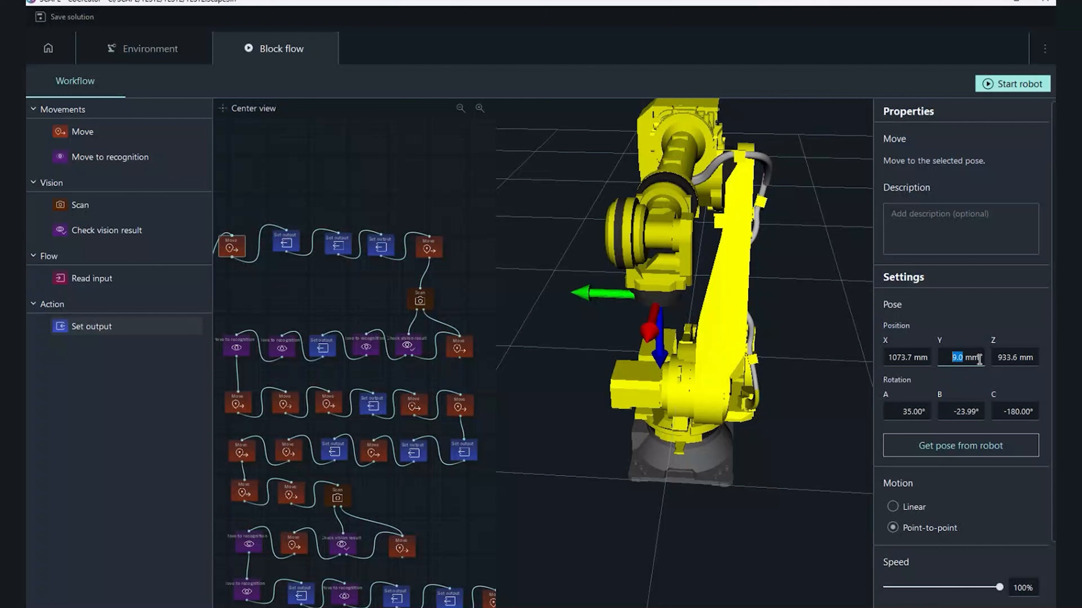
type("45.0")
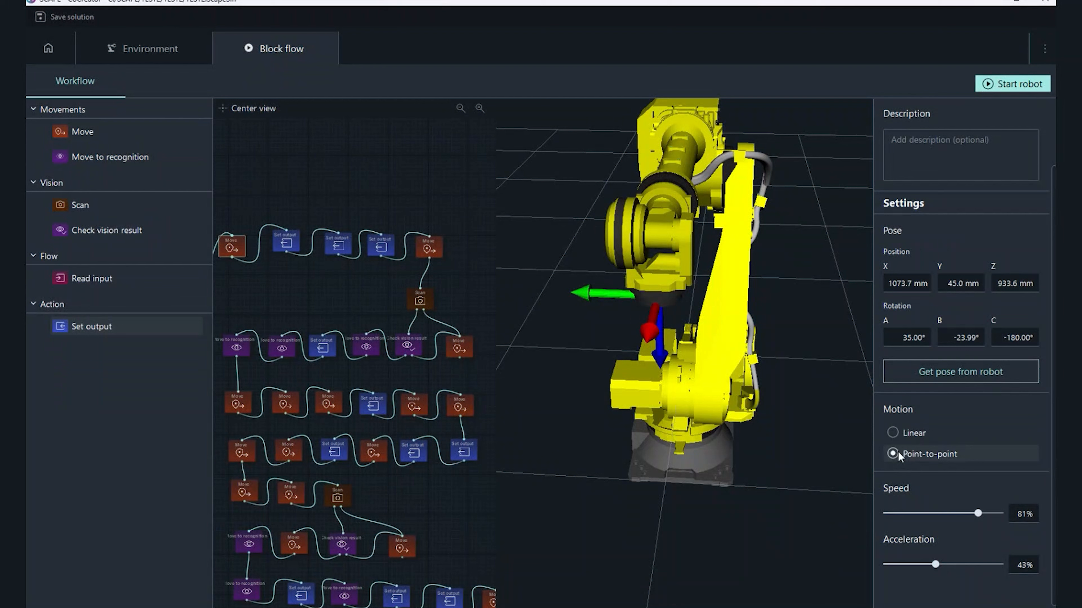
Set the Scan block's region-of-interest centre -18, 11, -17 mm, rotation -18°, 0°, -2°, then reach the PALCING product manager.
left_click(420, 299)
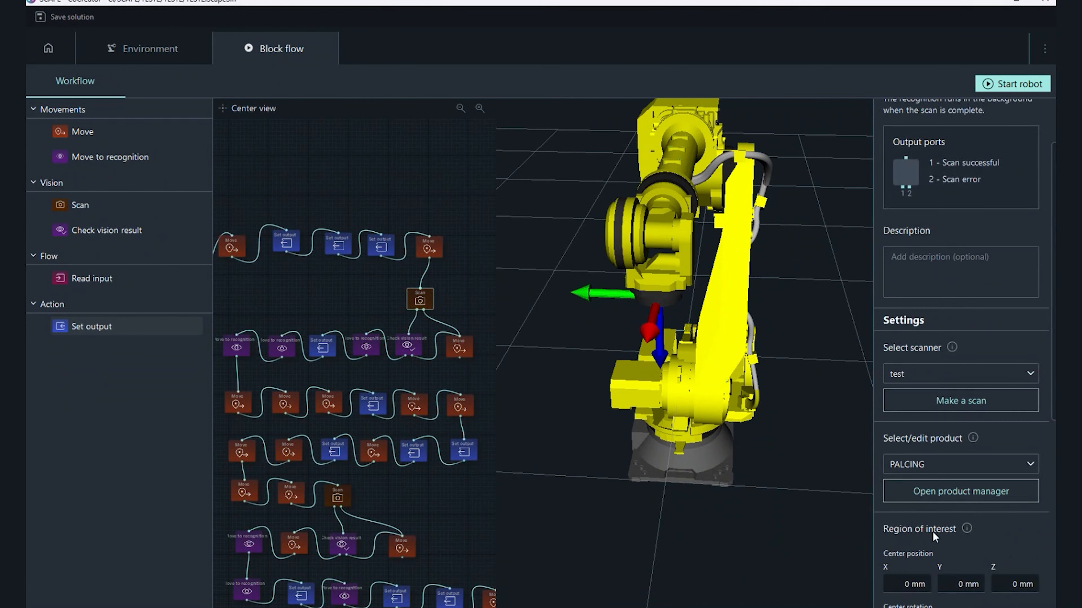
scroll("down", 3)
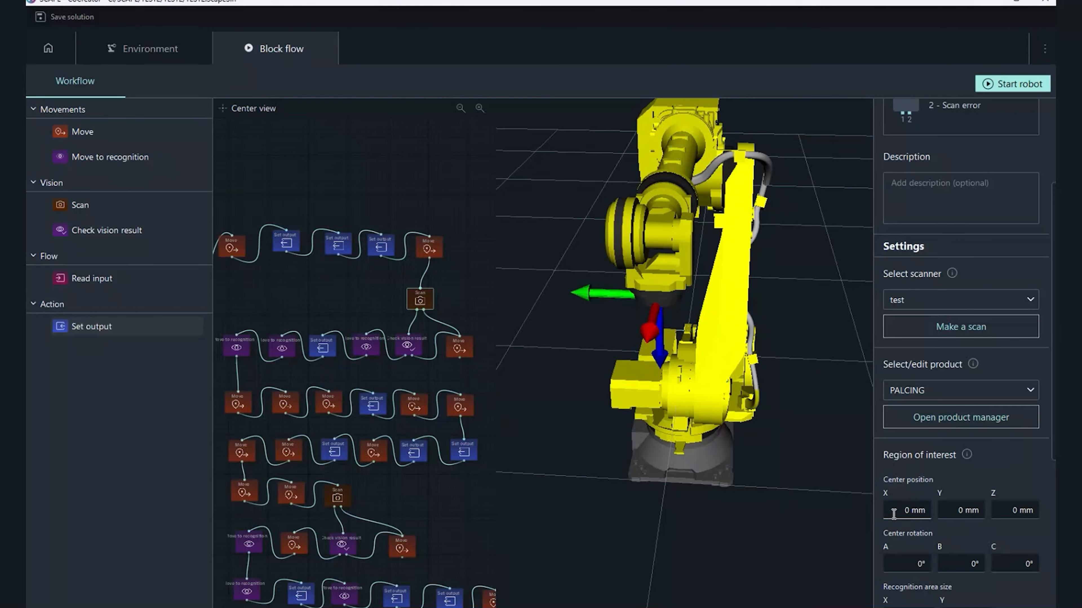
scroll("up", 3)
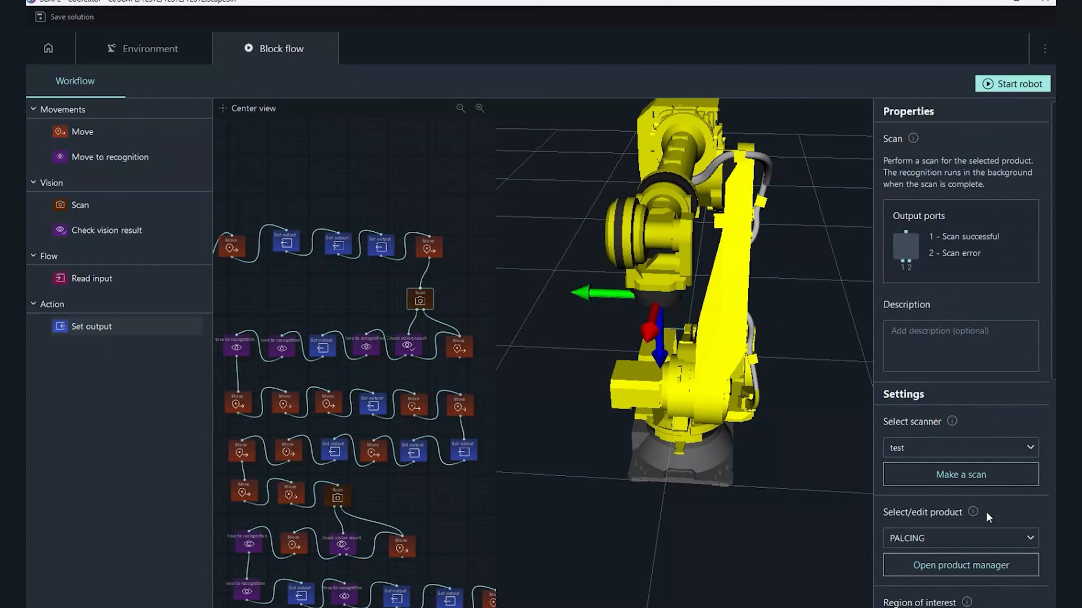
scroll("down", 3)
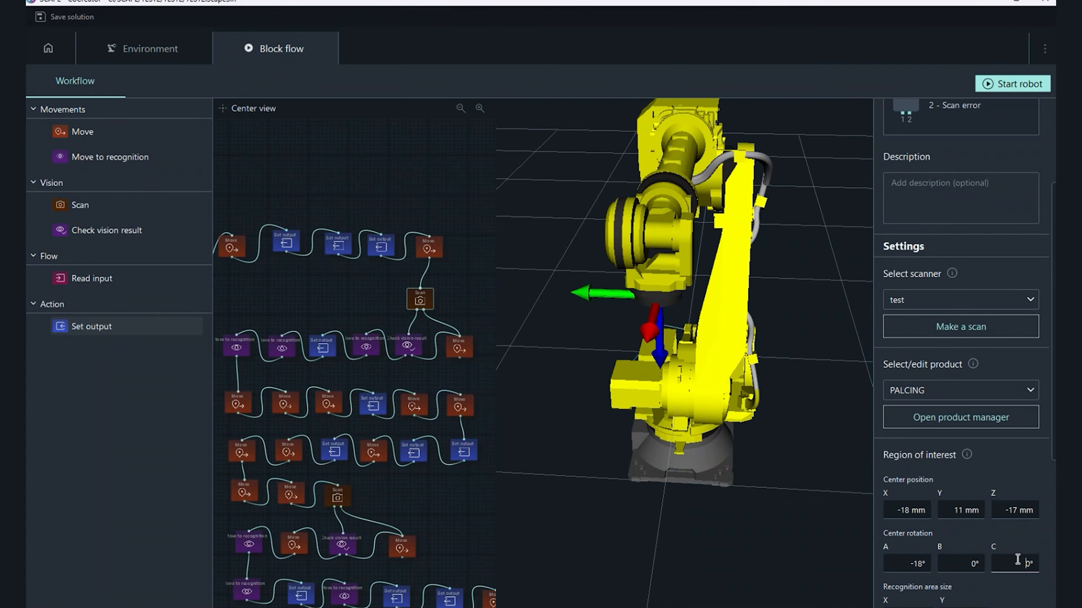
scroll("down", 3)
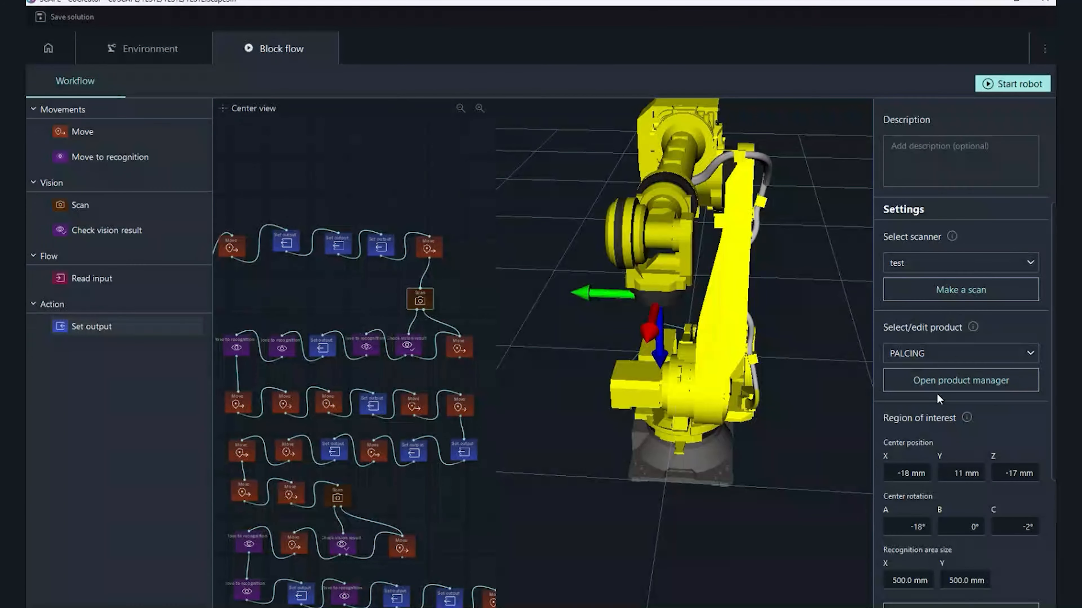
left_click(959, 380)
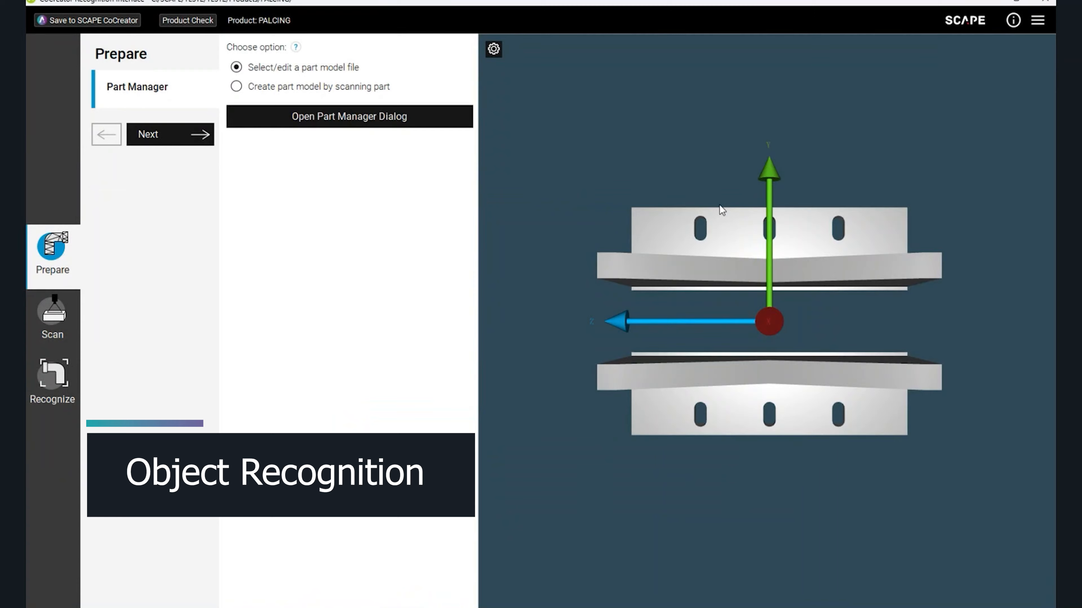
Load PLACE.stl as the PALCING part model and continue to the Scan stage.
left_click(348, 116)
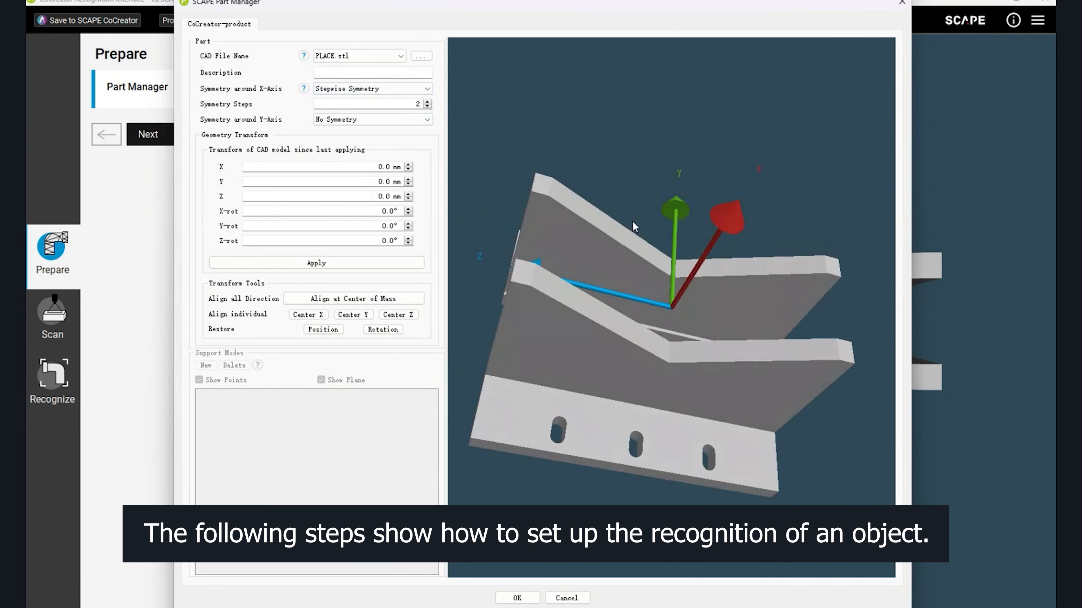
left_click(421, 56)
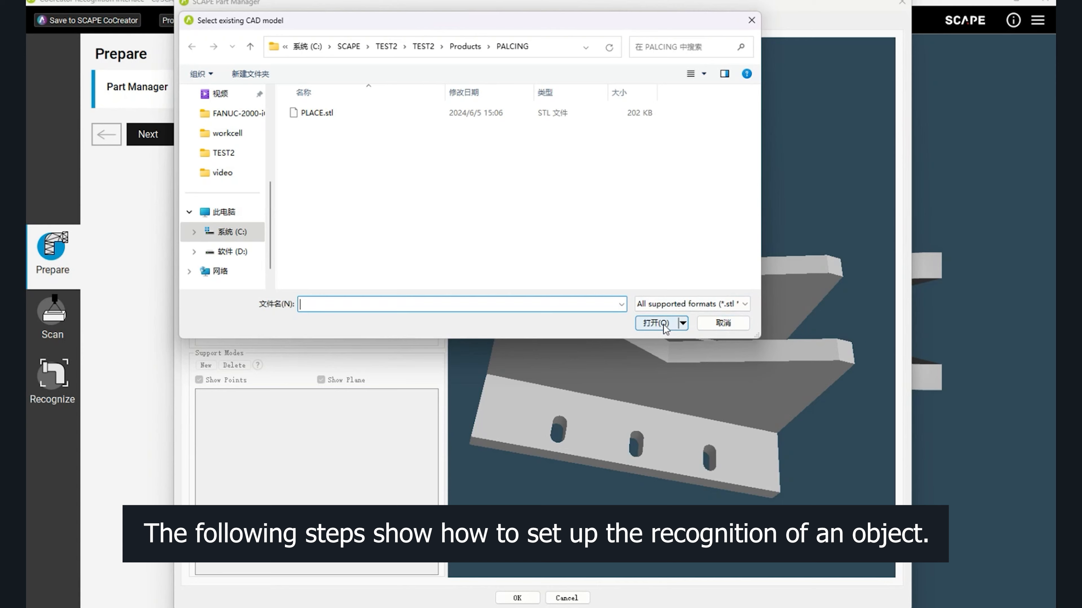
left_click(318, 113)
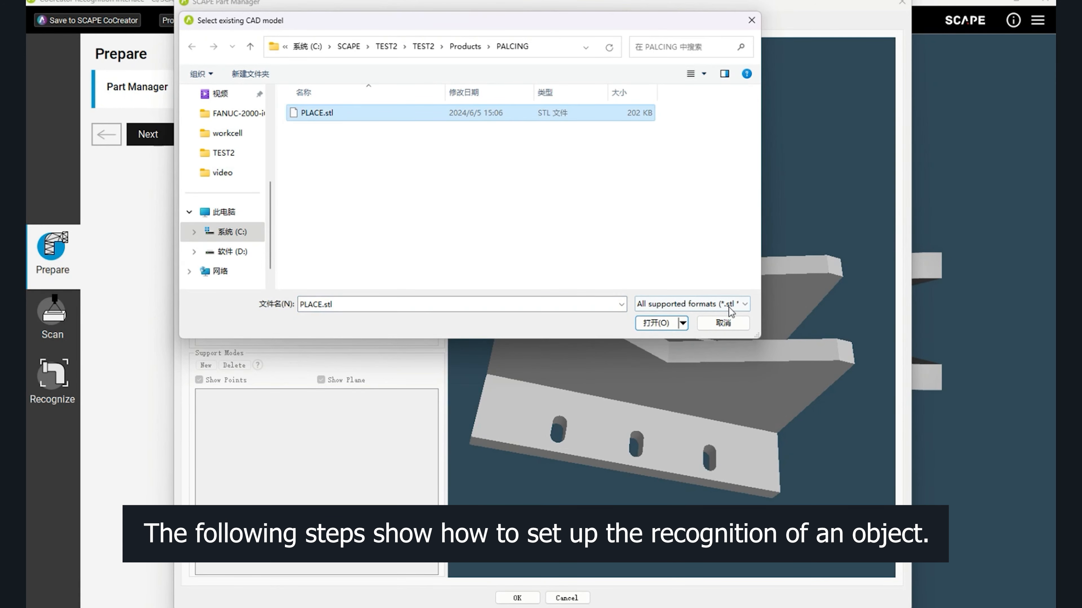
left_click(656, 323)
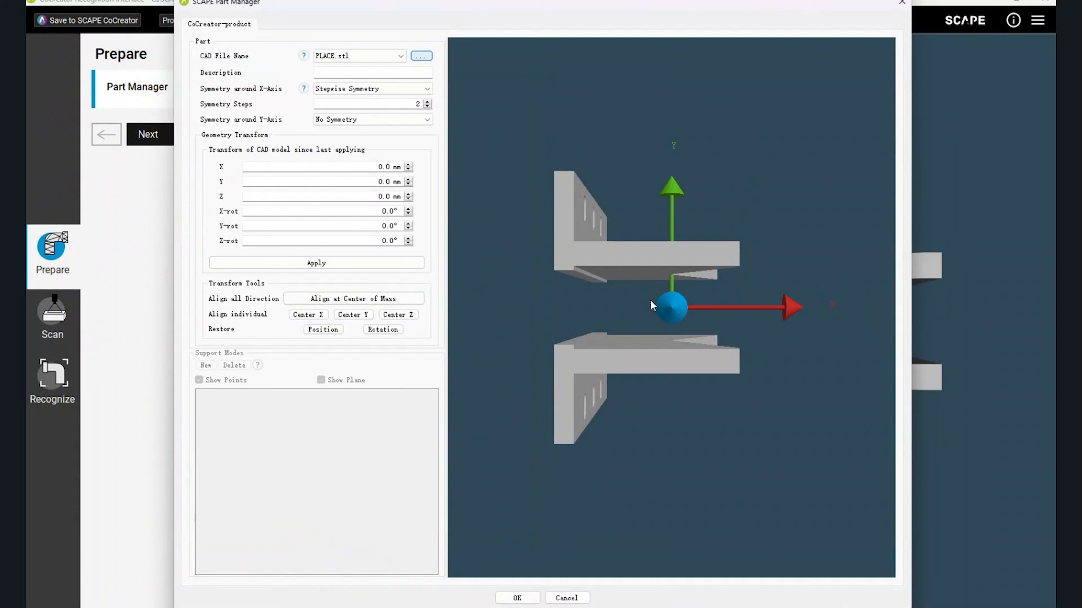
left_click(517, 598)
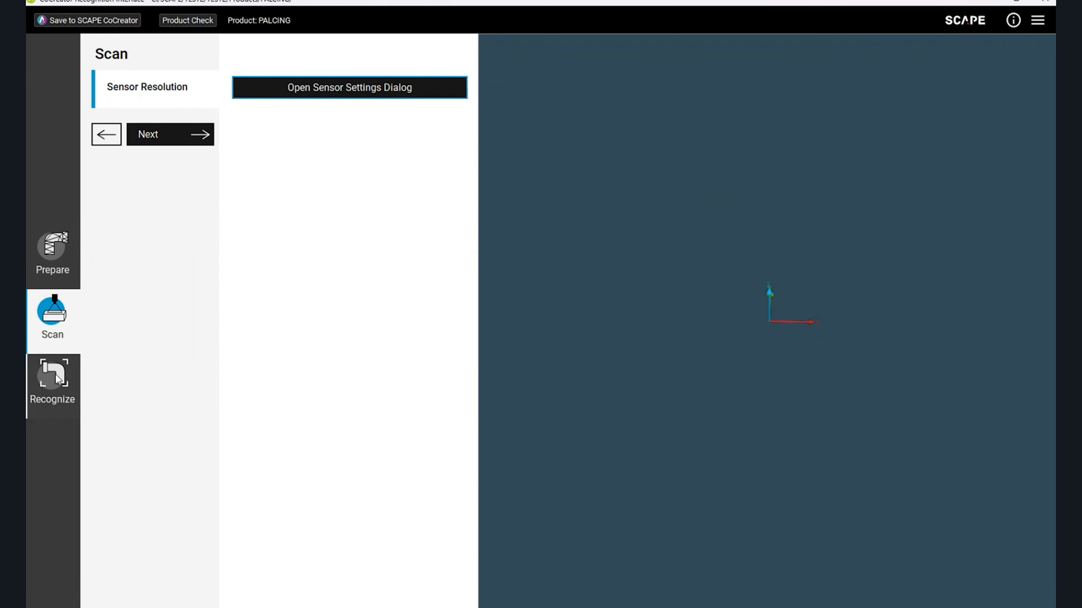
Step through scan features, pick a scan image and run recognition to detect and score matching parts.
left_click(52, 384)
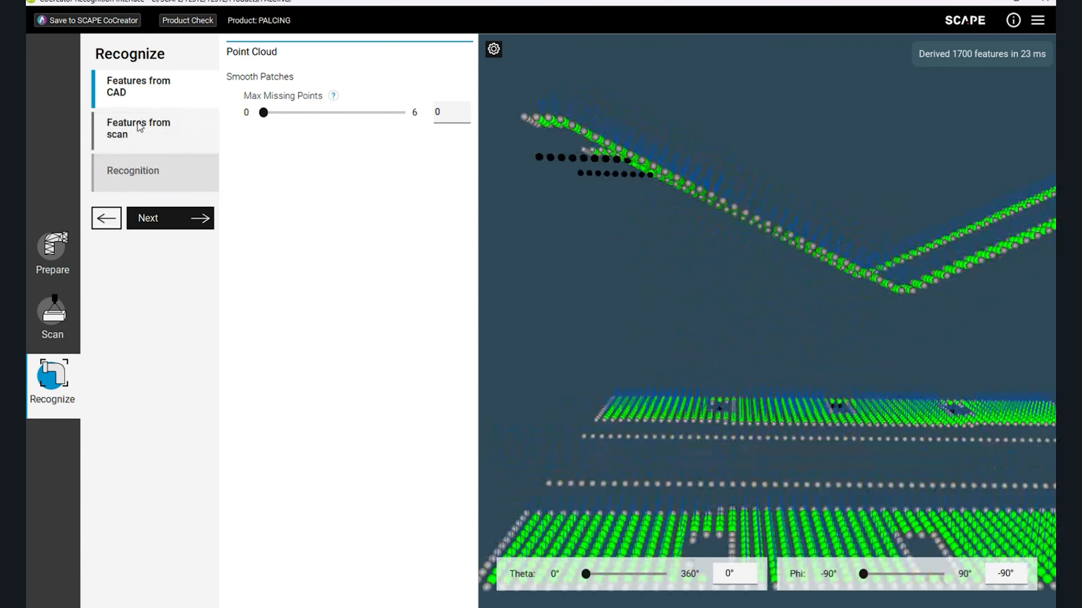
left_click(138, 128)
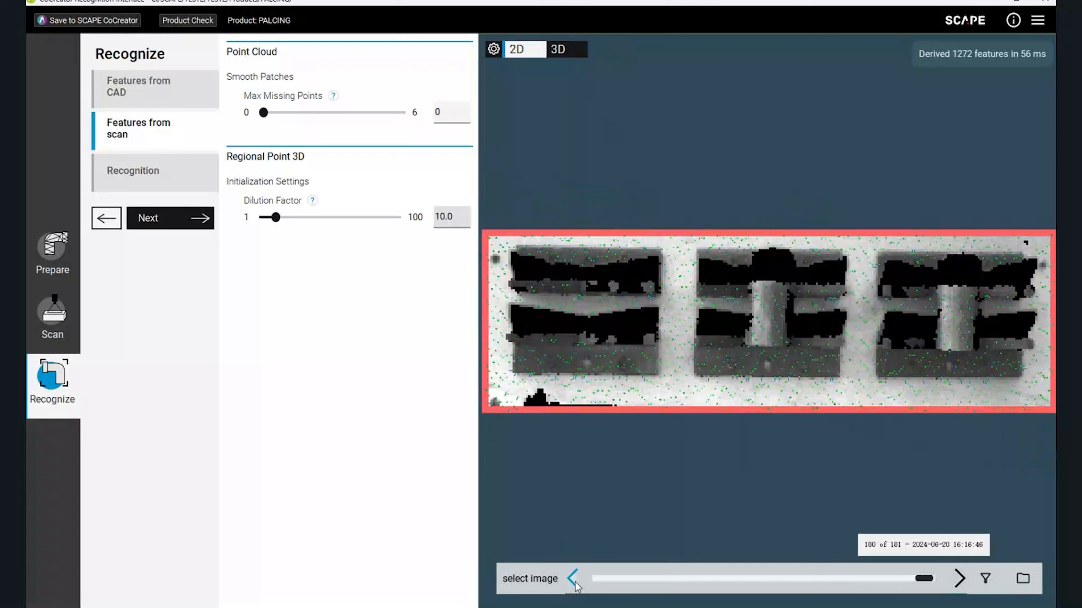
left_click(572, 578)
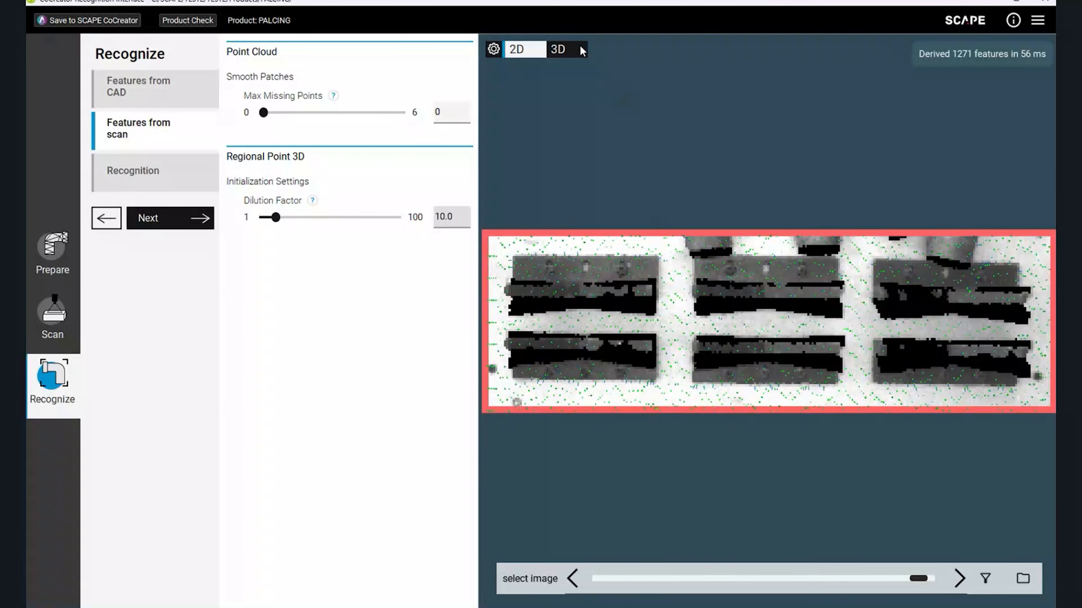
left_click(132, 170)
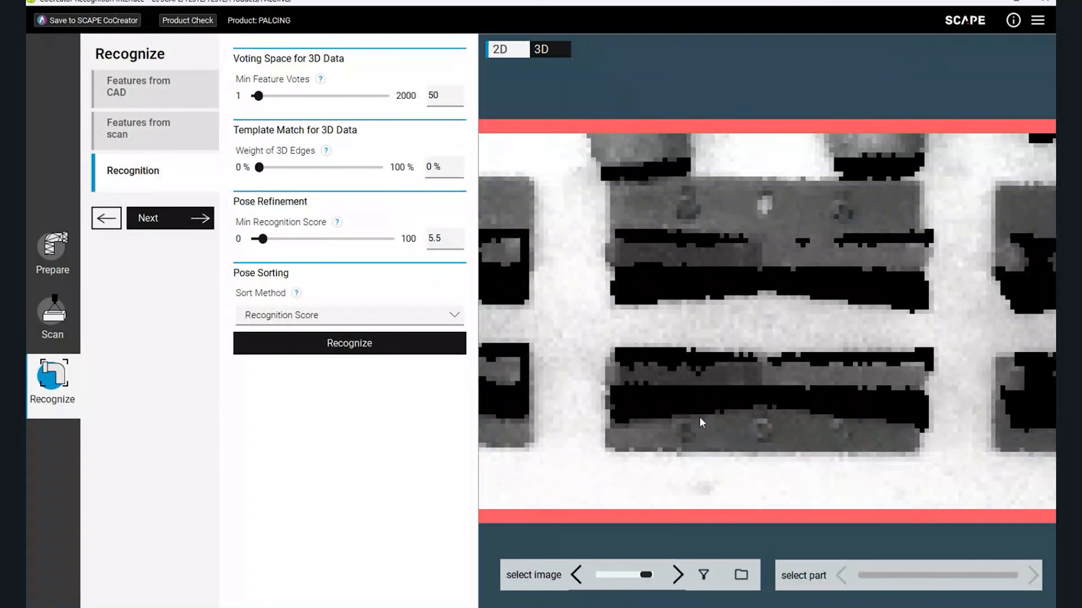
left_click(350, 344)
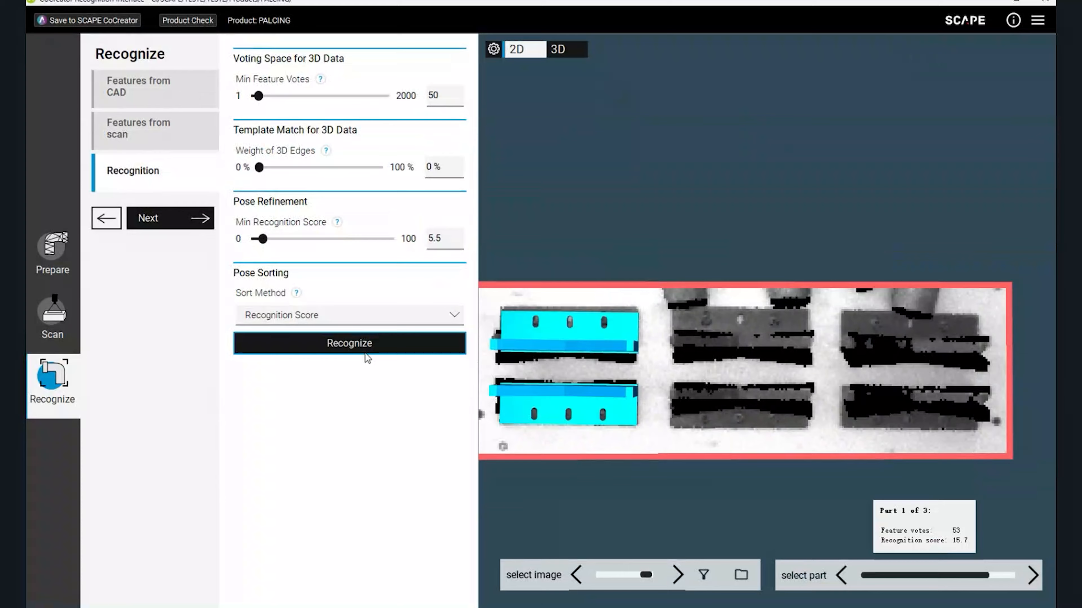
left_click(559, 49)
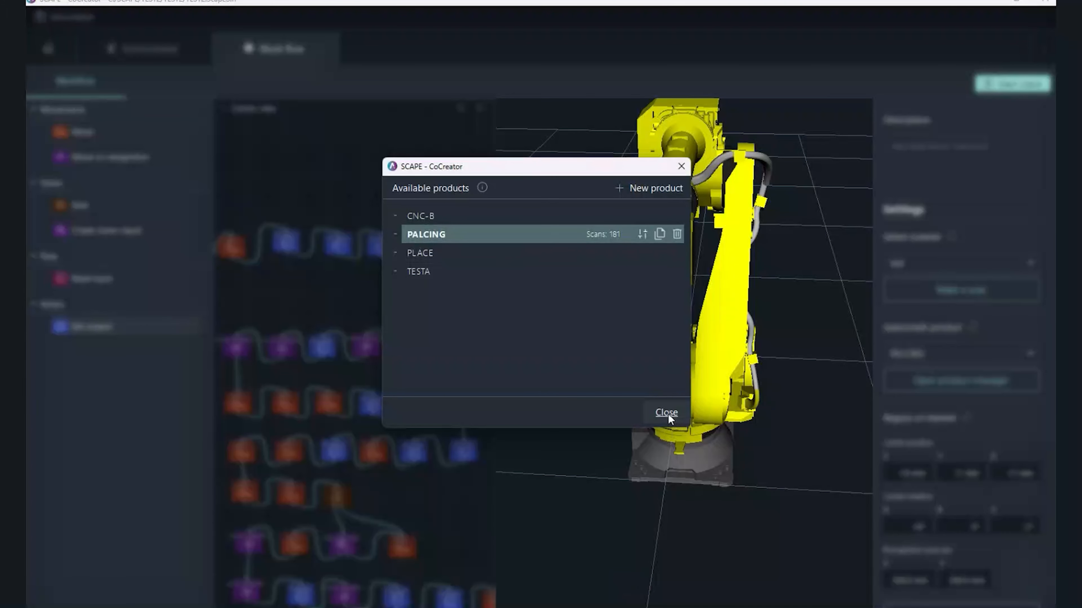
Close the product list and set a Set output block to digital output 11, value On.
left_click(666, 413)
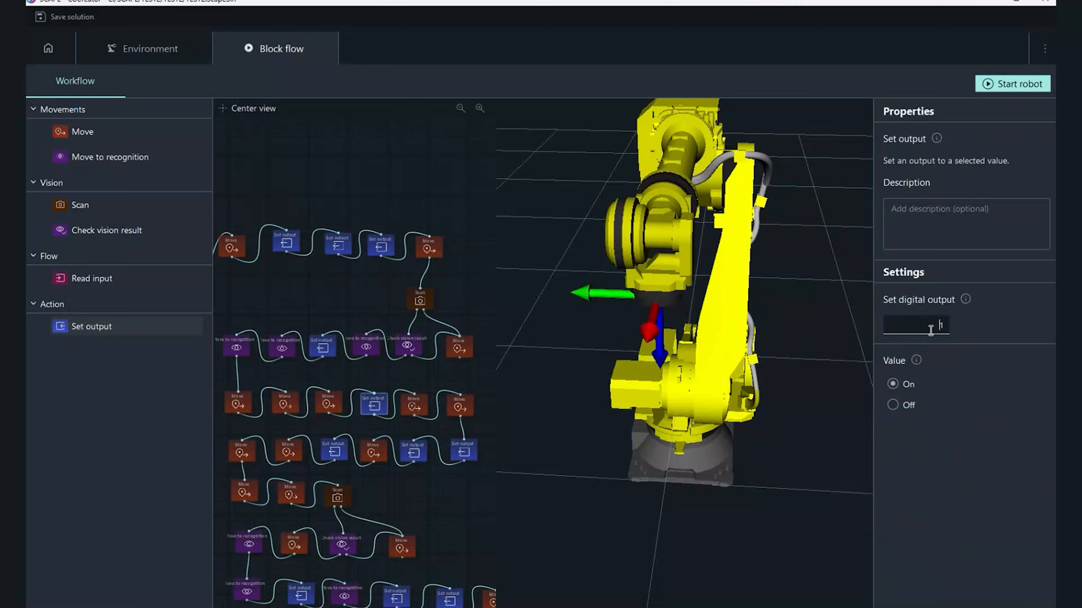
type("11")
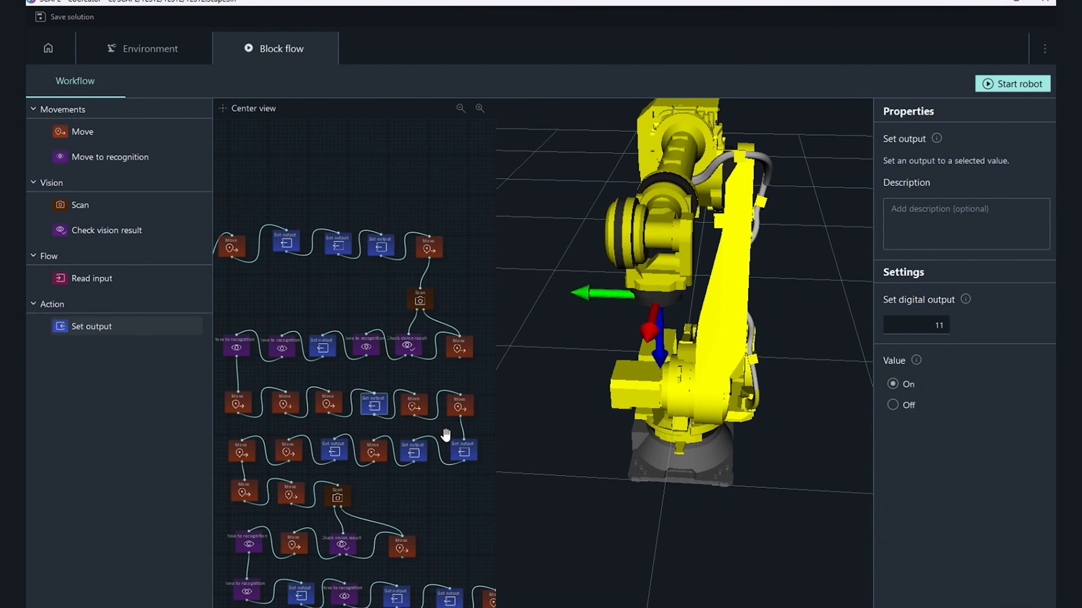